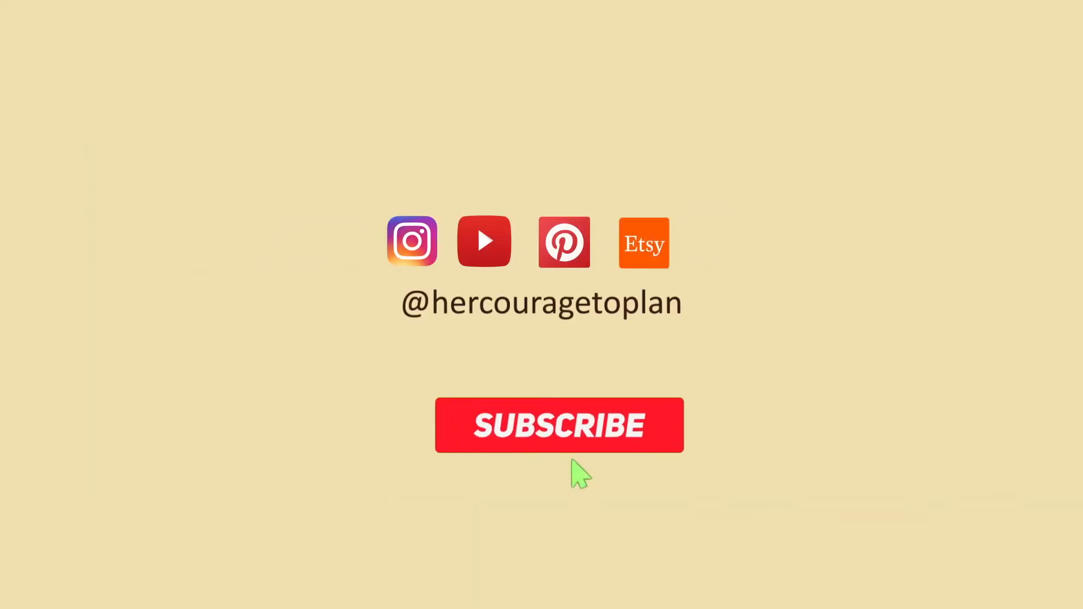
pyautogui.click(558, 425)
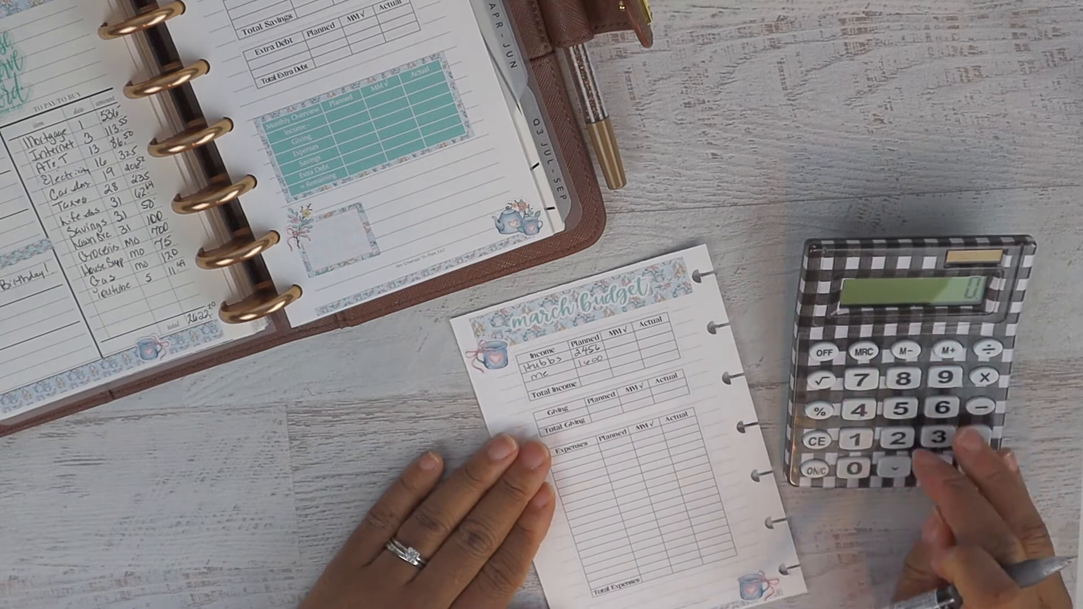
pyautogui.click(979, 448)
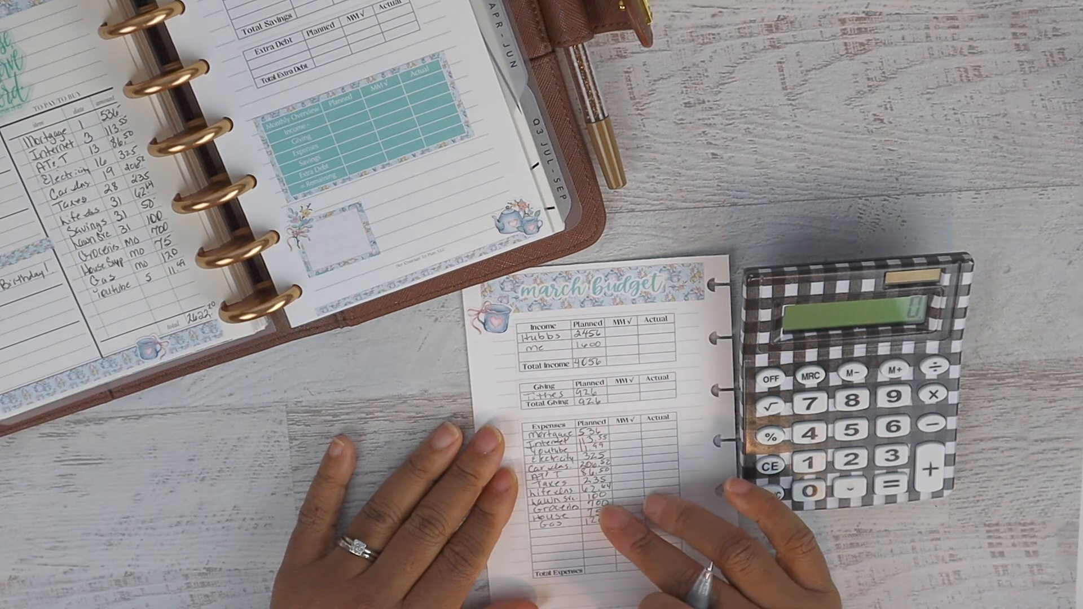
pyautogui.click(771, 491)
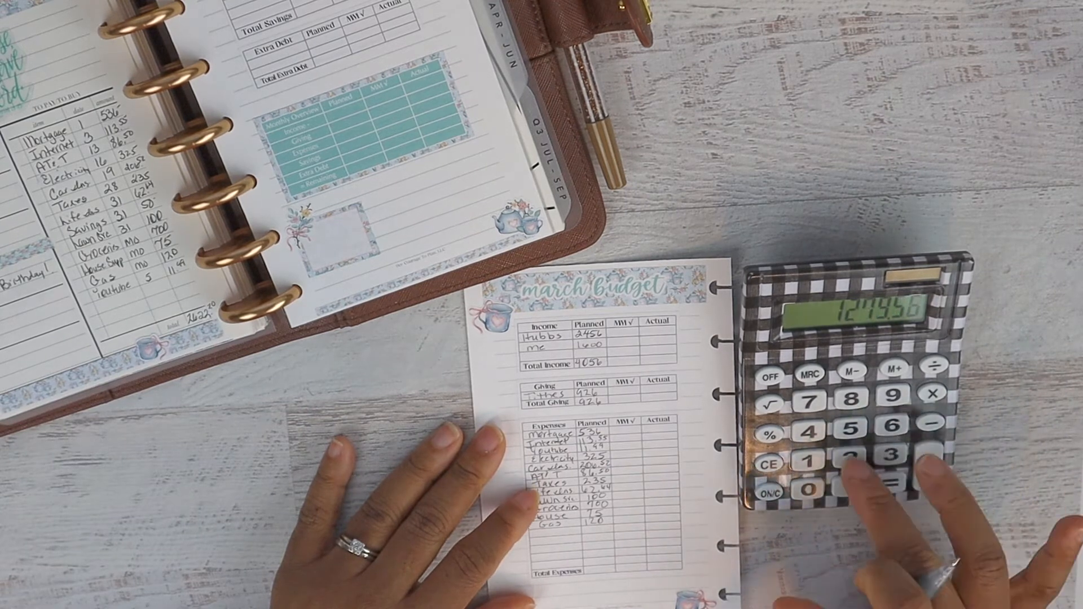
pyautogui.click(887, 449)
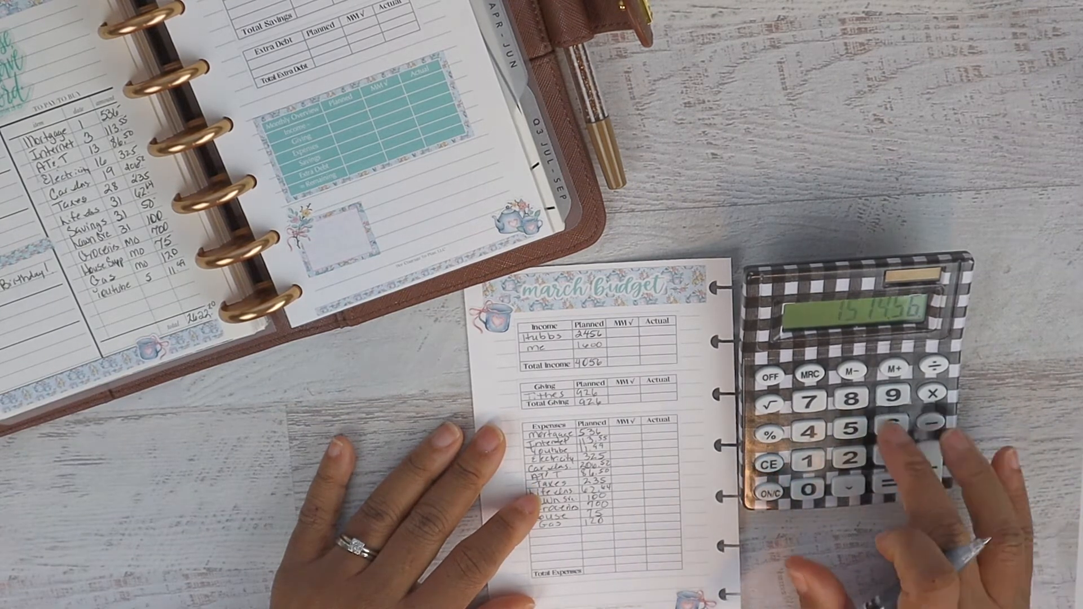
pyautogui.click(888, 453)
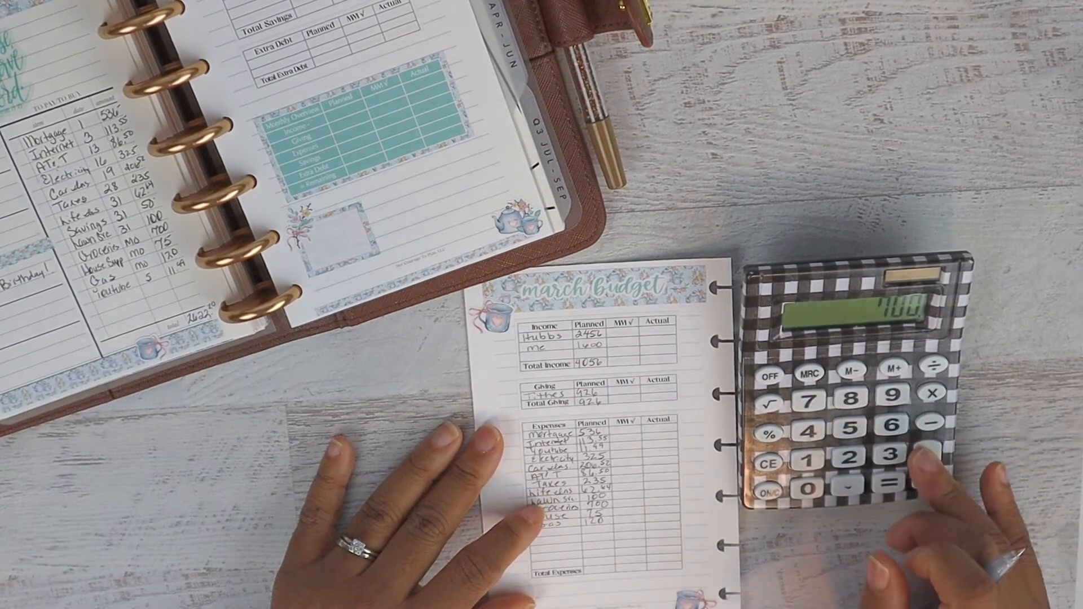
pyautogui.click(816, 461)
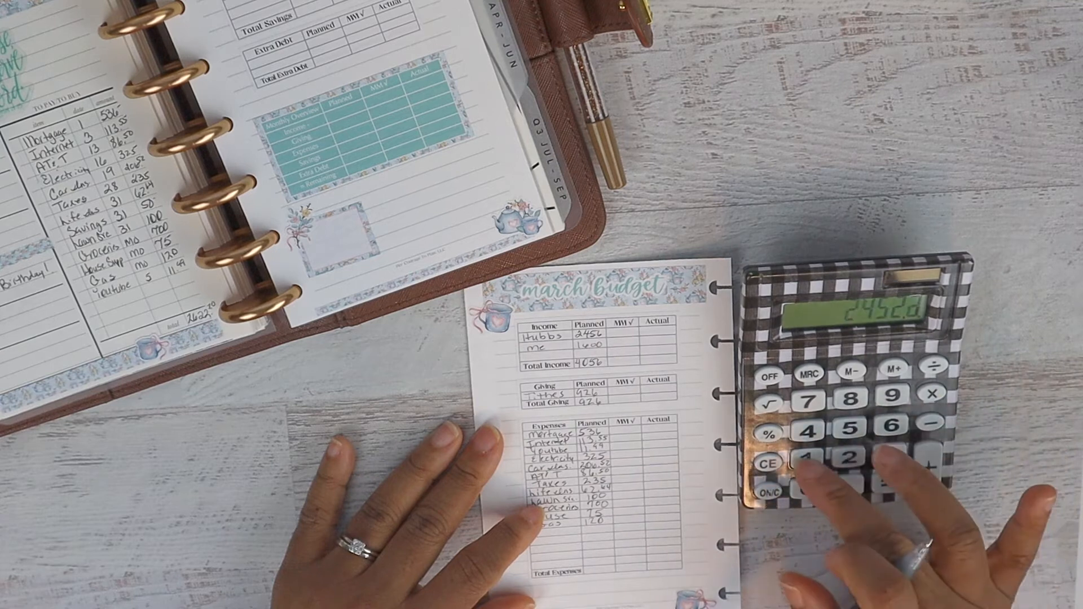